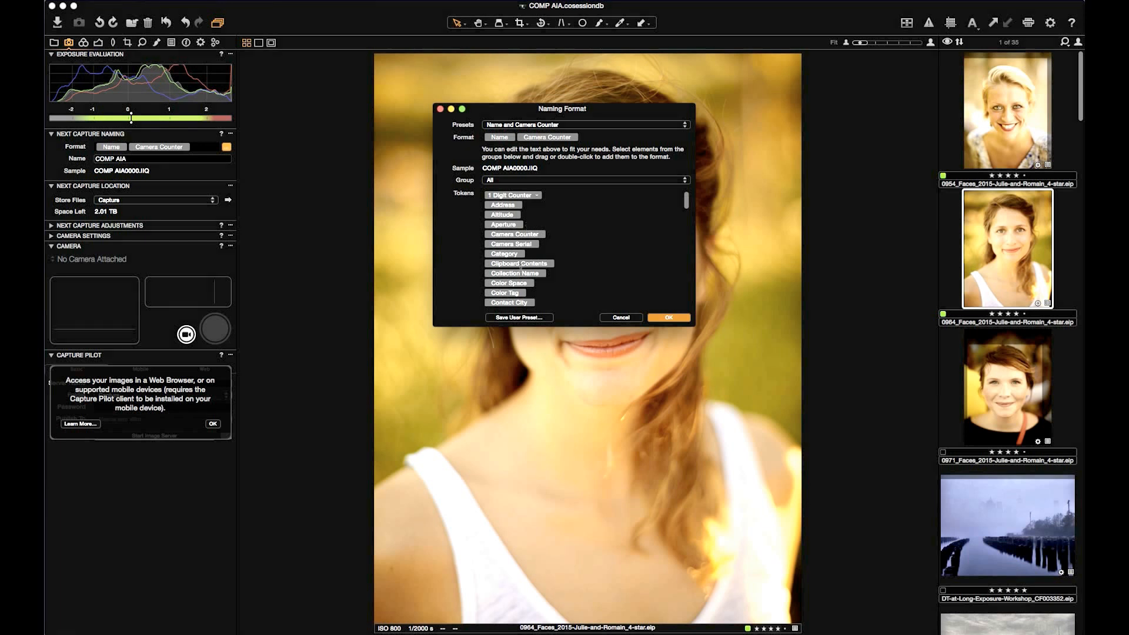
Add the Clipboard Contents token to the Next Capture Naming format and confirm
{"action": "double_click", "coordinate": [519, 262]}
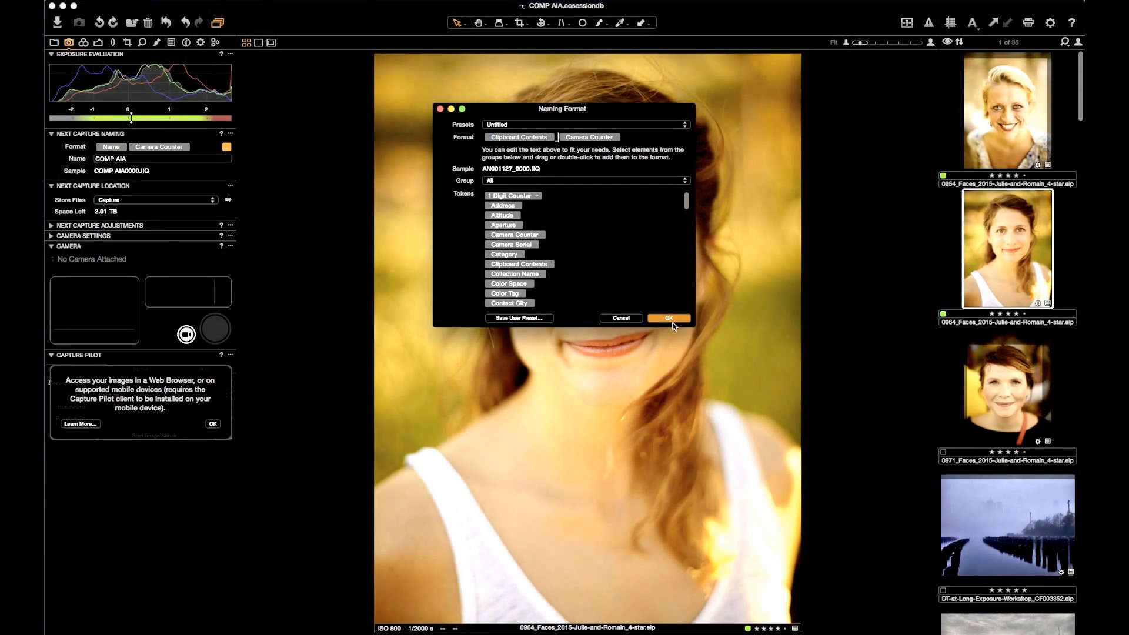
{"action": "left_click", "coordinate": [667, 318]}
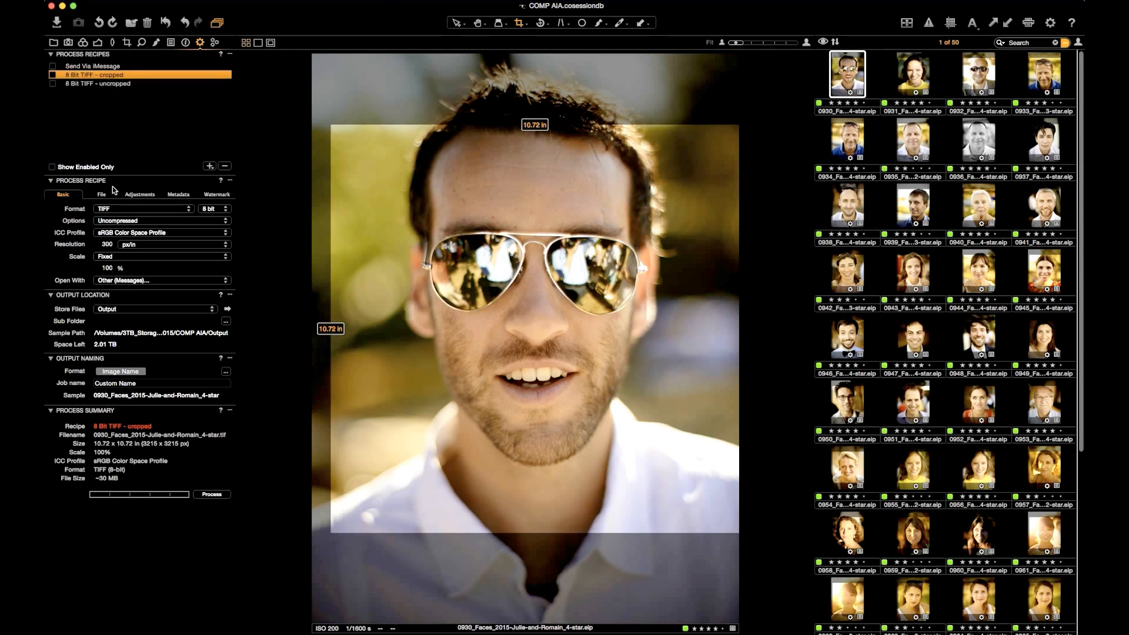
Set the 8 Bit TIFF - uncropped recipe to Ignore Crop
{"action": "left_click", "coordinate": [139, 195]}
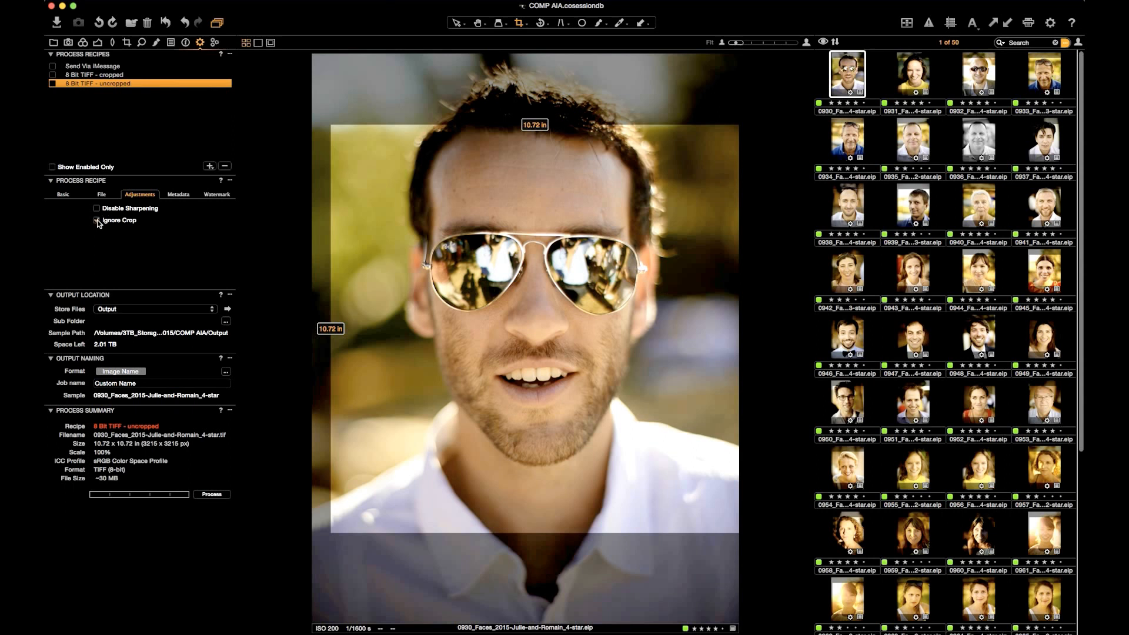
{"action": "left_click", "coordinate": [96, 220]}
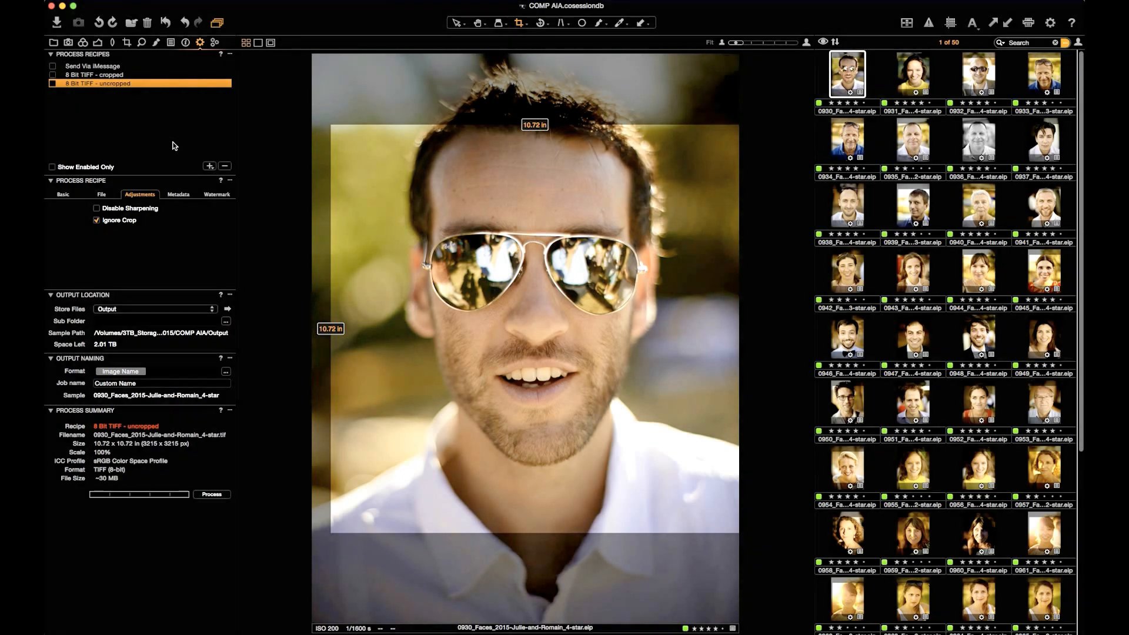
Browse the sunglasses, dark-haired, grey-bearded and red-clad woman portraits
{"action": "left_click", "coordinate": [977, 74]}
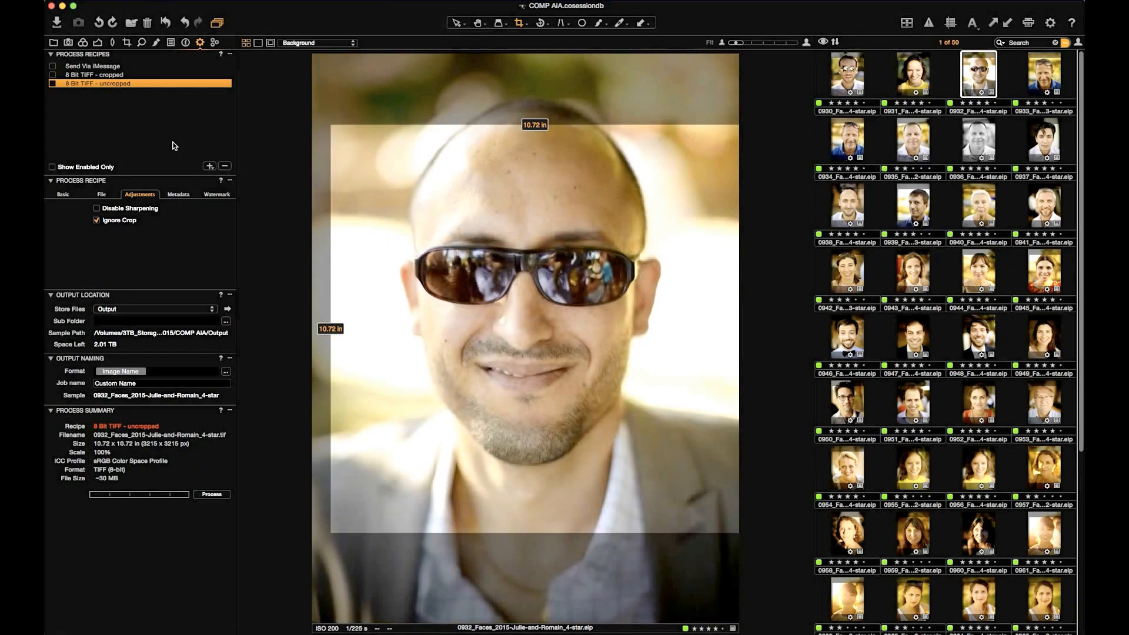
{"action": "left_click", "coordinate": [1042, 141]}
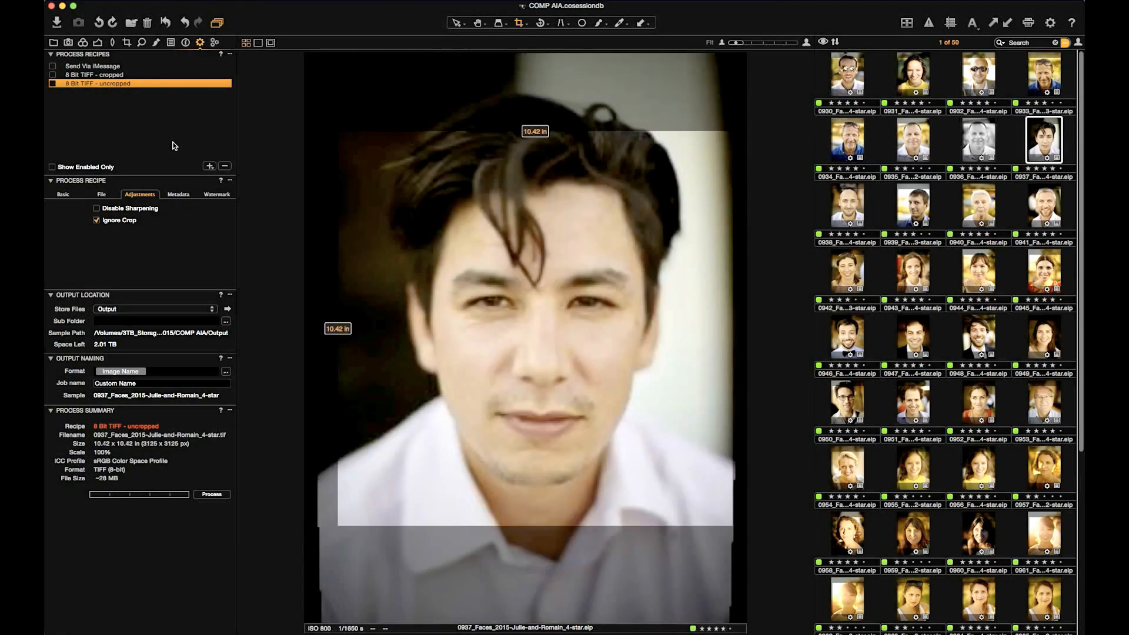
{"action": "left_click", "coordinate": [1042, 205]}
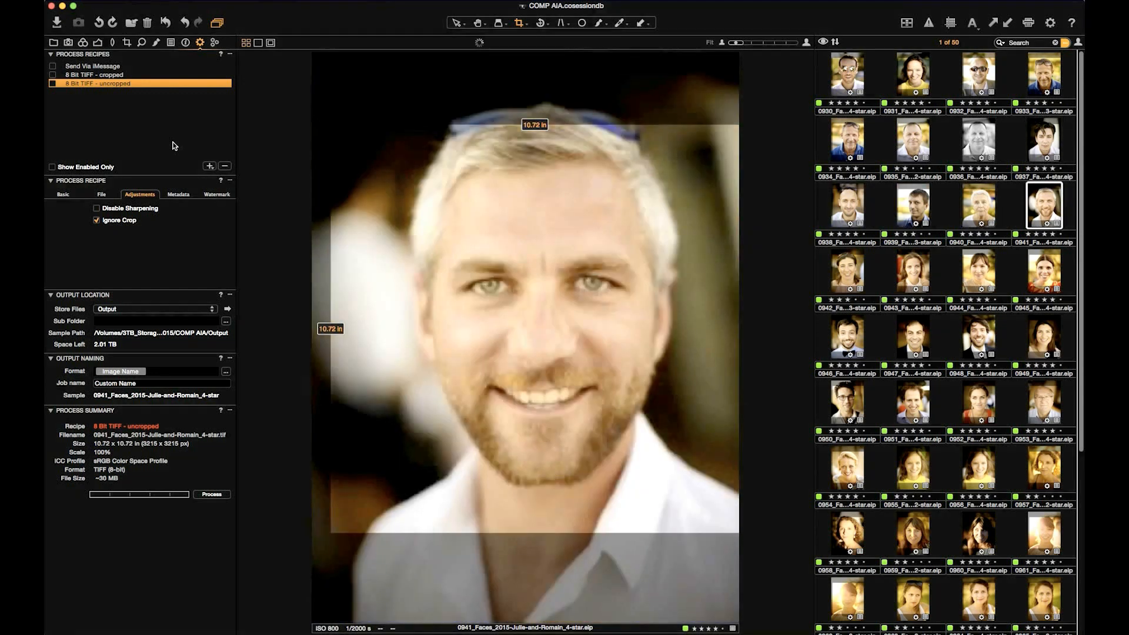
{"action": "left_click", "coordinate": [1042, 272]}
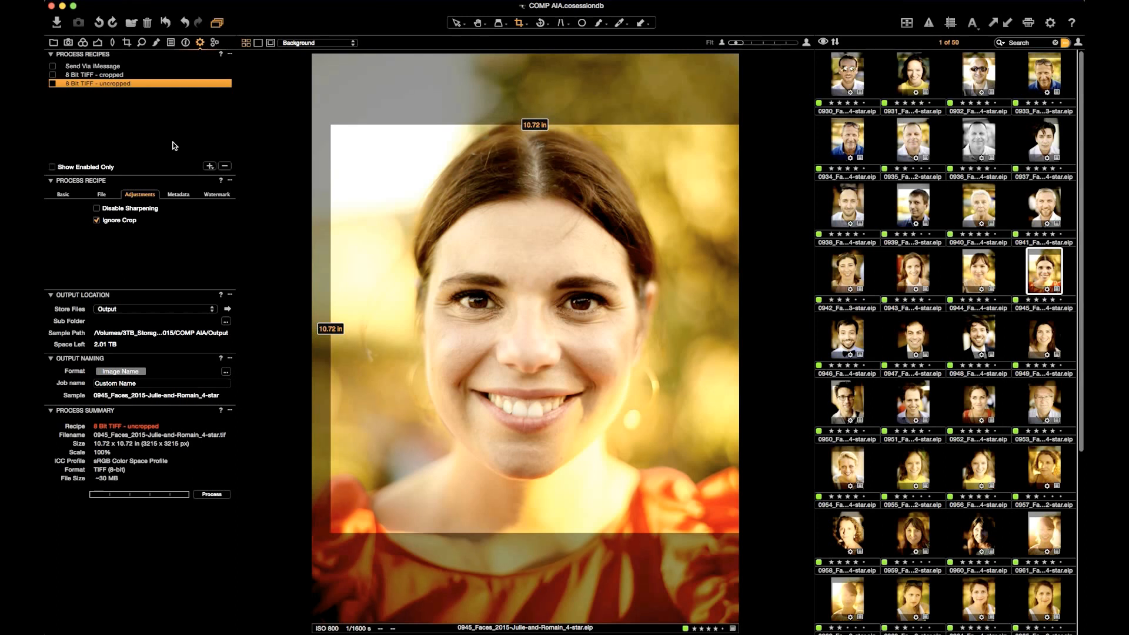
Enable the 8 Bit TIFF - cropped recipe and select all 50 portraits
{"action": "left_click", "coordinate": [53, 74]}
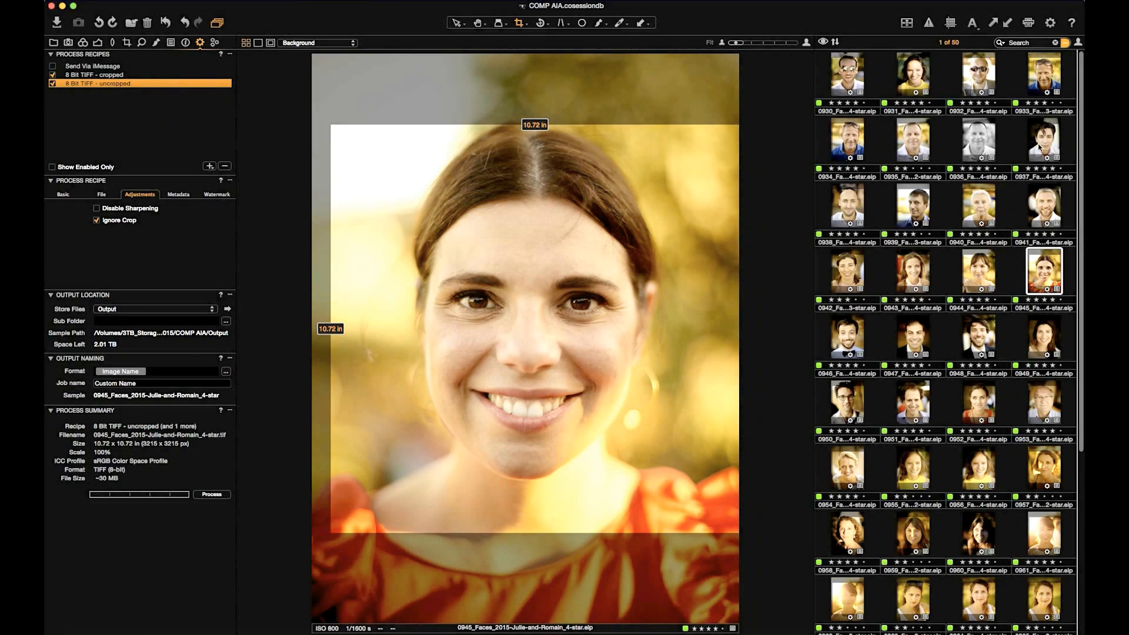
{"action": "left_click", "coordinate": [246, 42]}
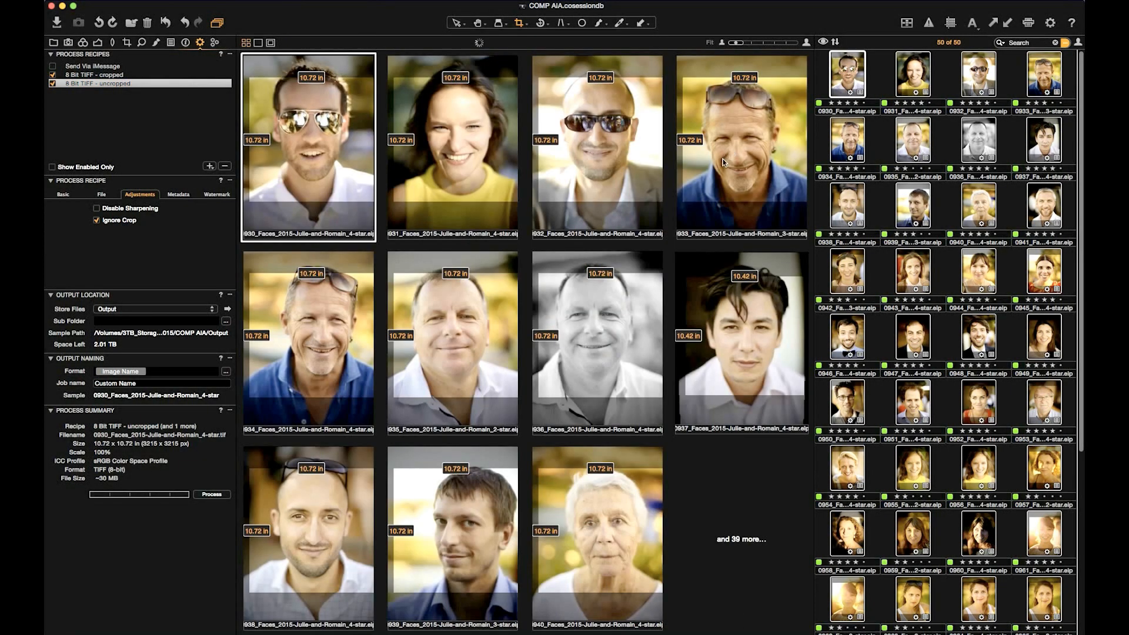
{"action": "left_click", "coordinate": [52, 75]}
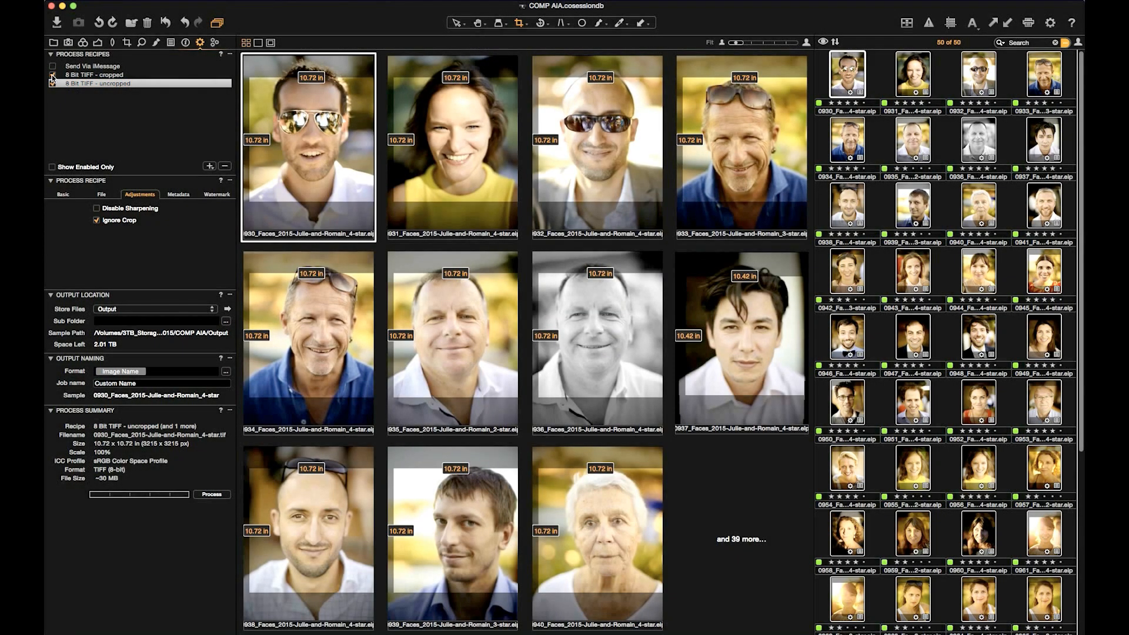
{"action": "left_click", "coordinate": [52, 75]}
{"action": "type", "text": "dep"}
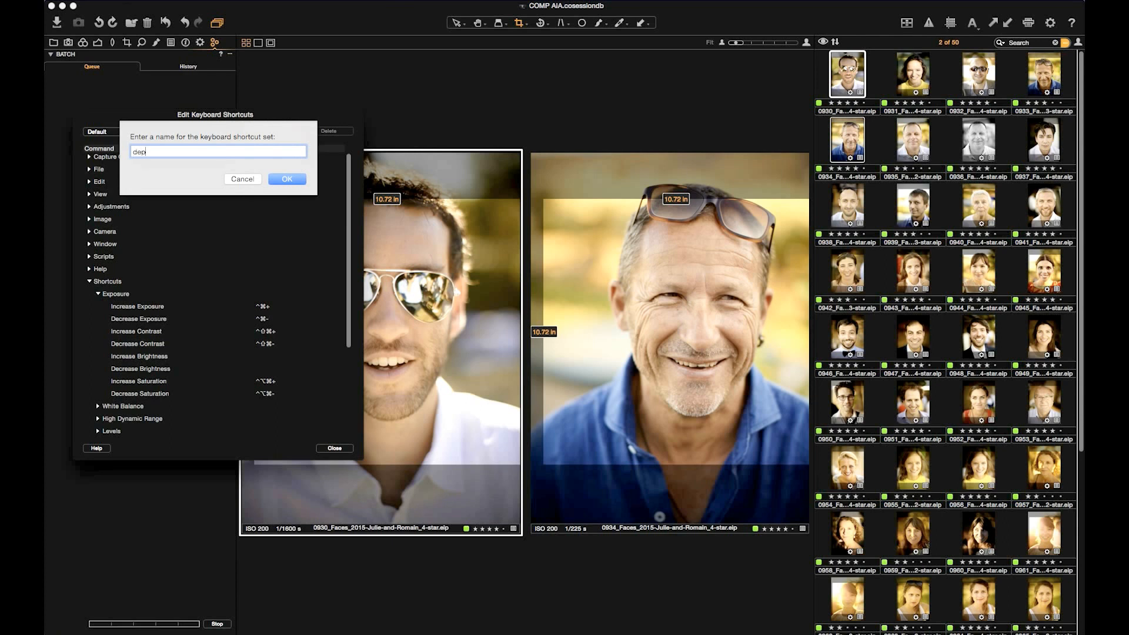
Name the shortcut set 'dep', reassign Increase and Decrease Exposure, then close the editor
{"action": "left_click", "coordinate": [286, 179]}
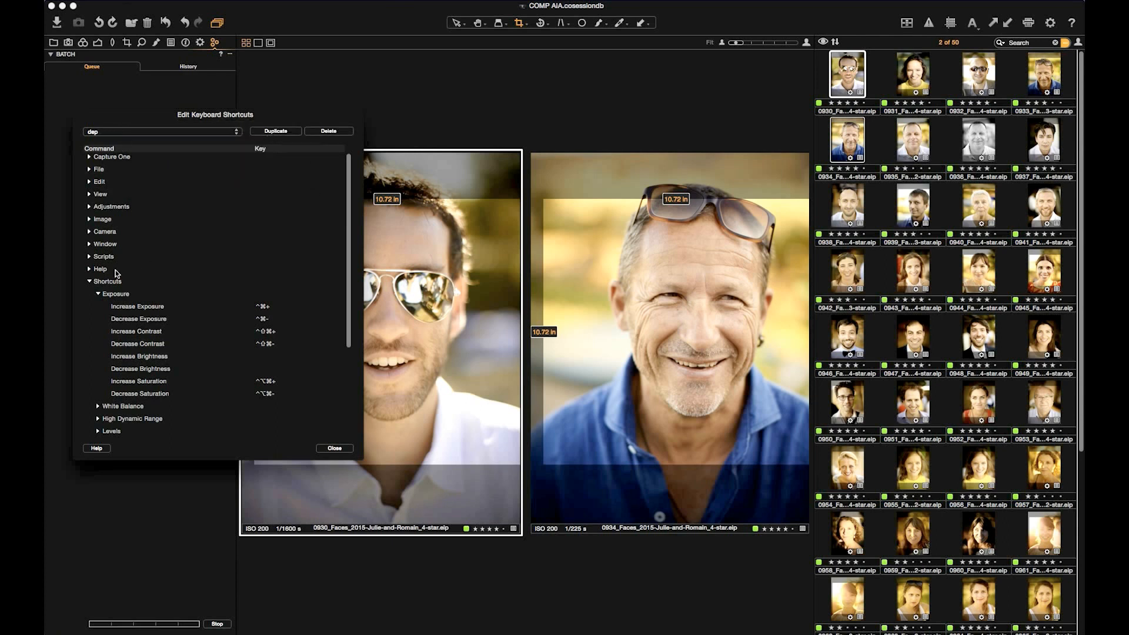
{"action": "mouse_move", "coordinate": [162, 311]}
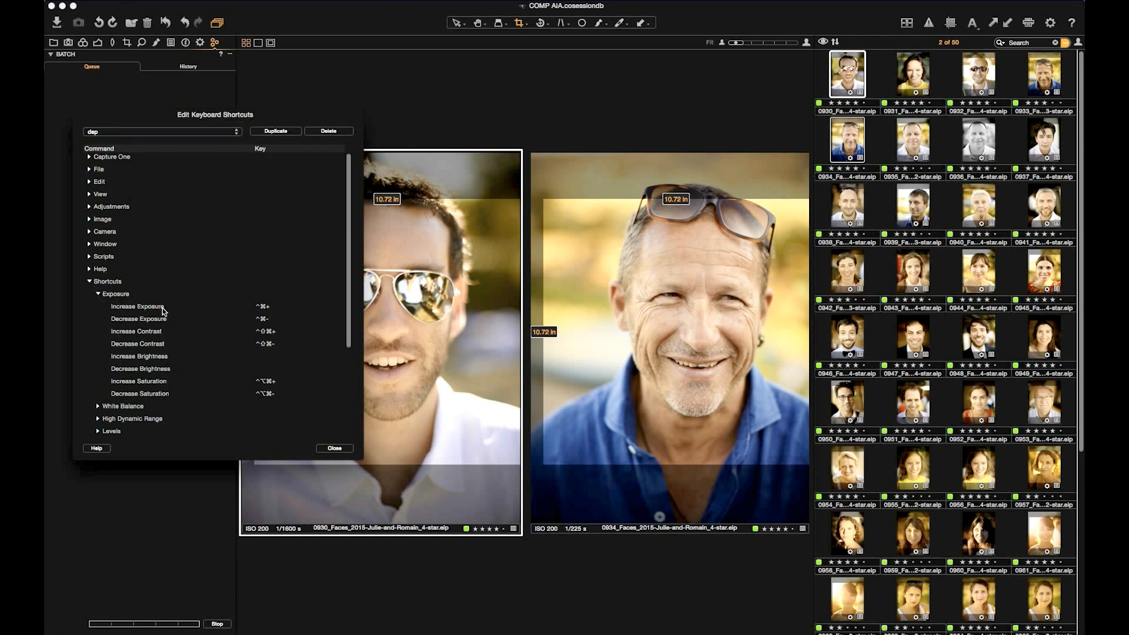
{"action": "mouse_move", "coordinate": [278, 310]}
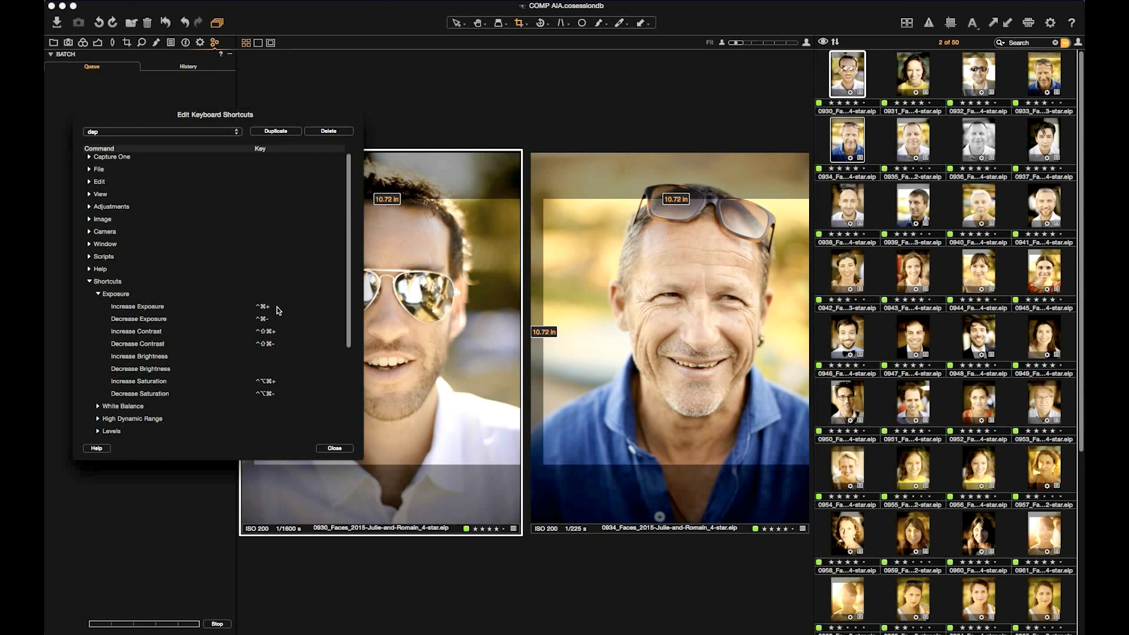
{"action": "left_click", "coordinate": [137, 306]}
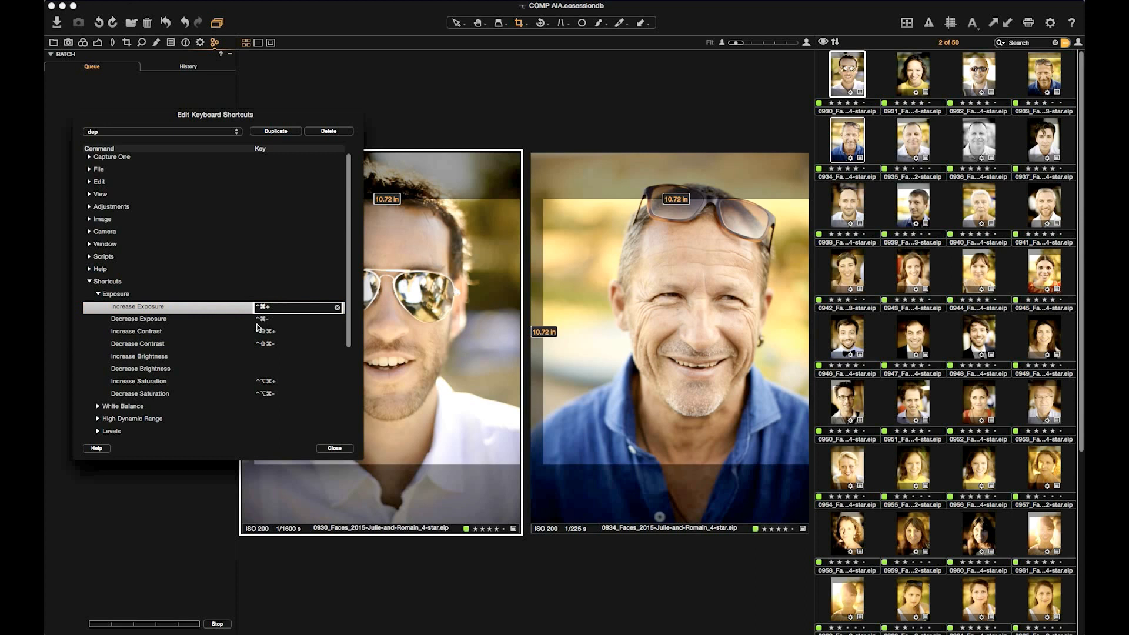
{"action": "left_click", "coordinate": [136, 331]}
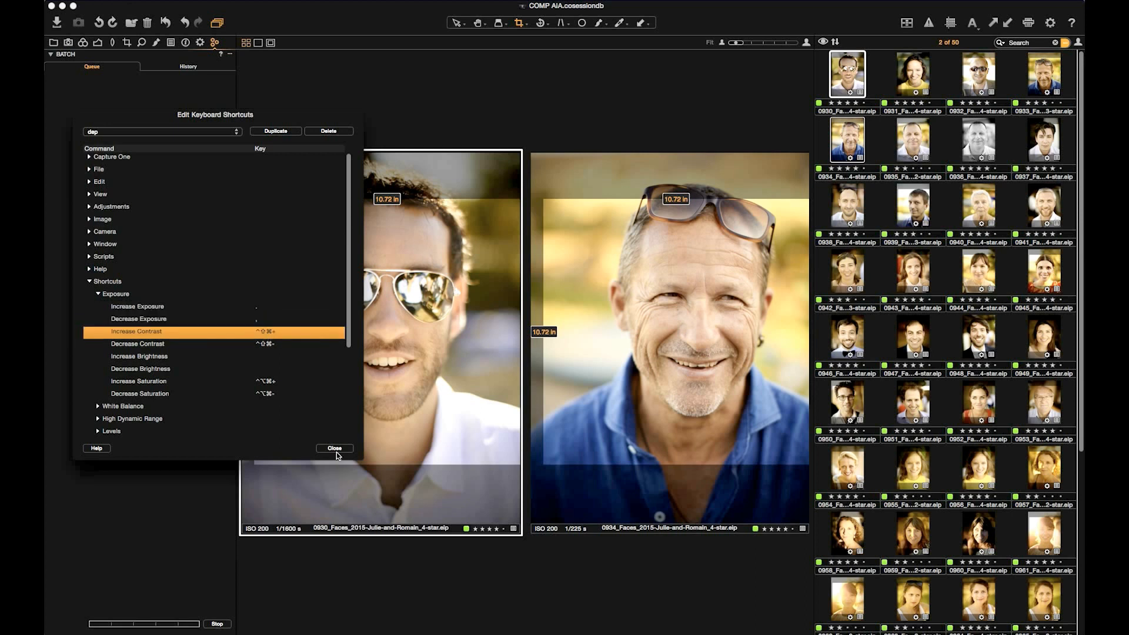
{"action": "left_click", "coordinate": [334, 448]}
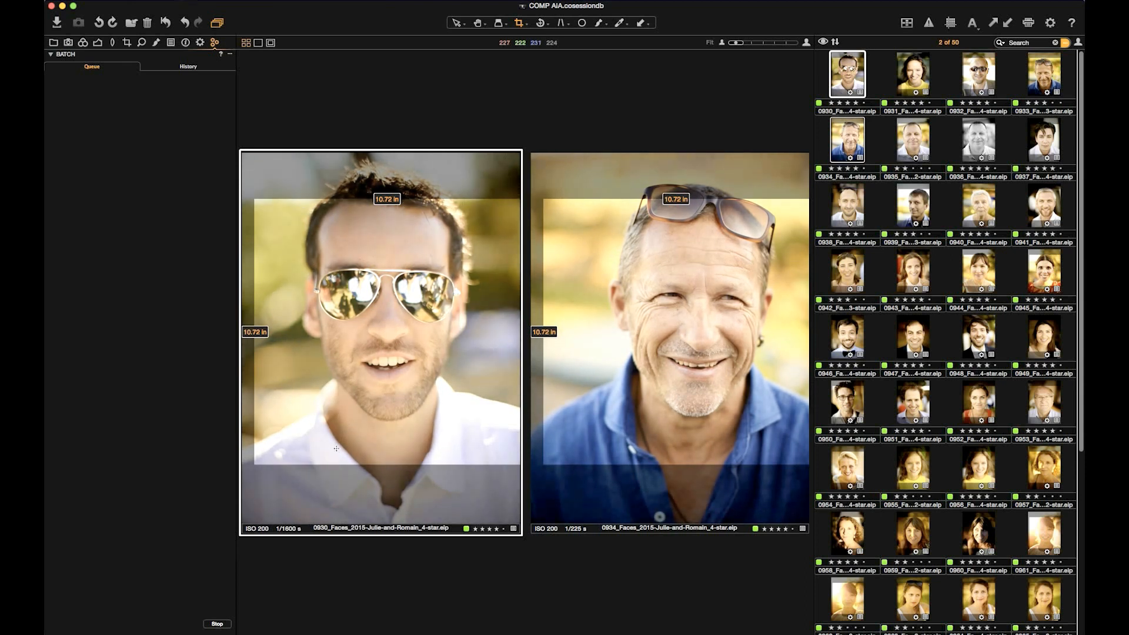
Return to the Output tool tab to show Process Recipes
{"action": "left_click", "coordinate": [200, 41]}
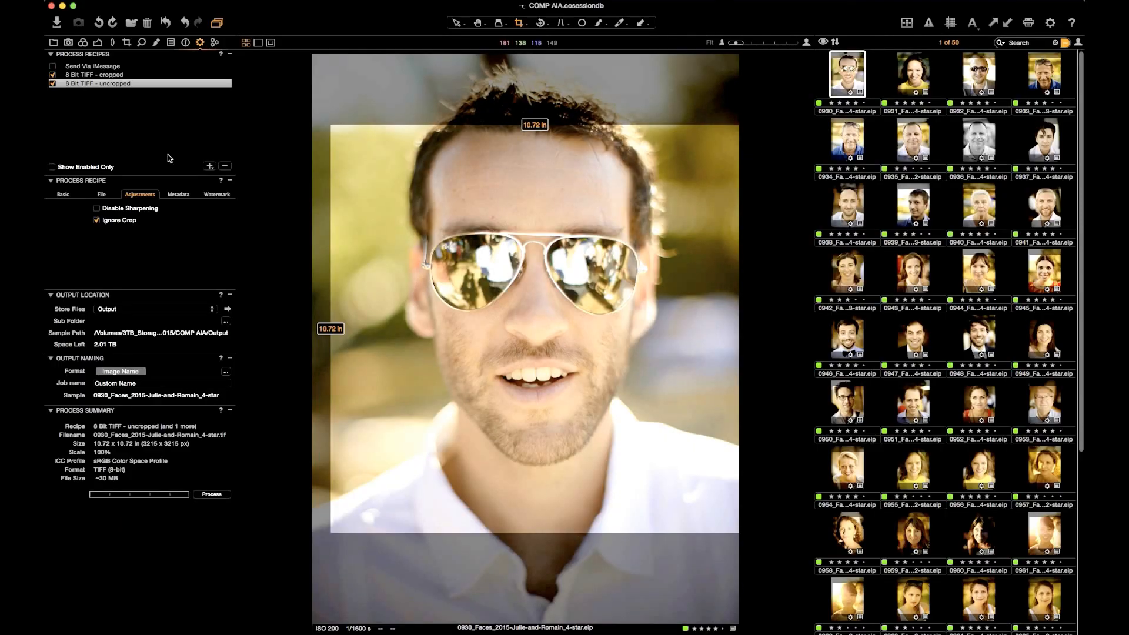
Add a JPEG QuickProof (sRGB) recipe with sharpening enabled
{"action": "left_click", "coordinate": [209, 167]}
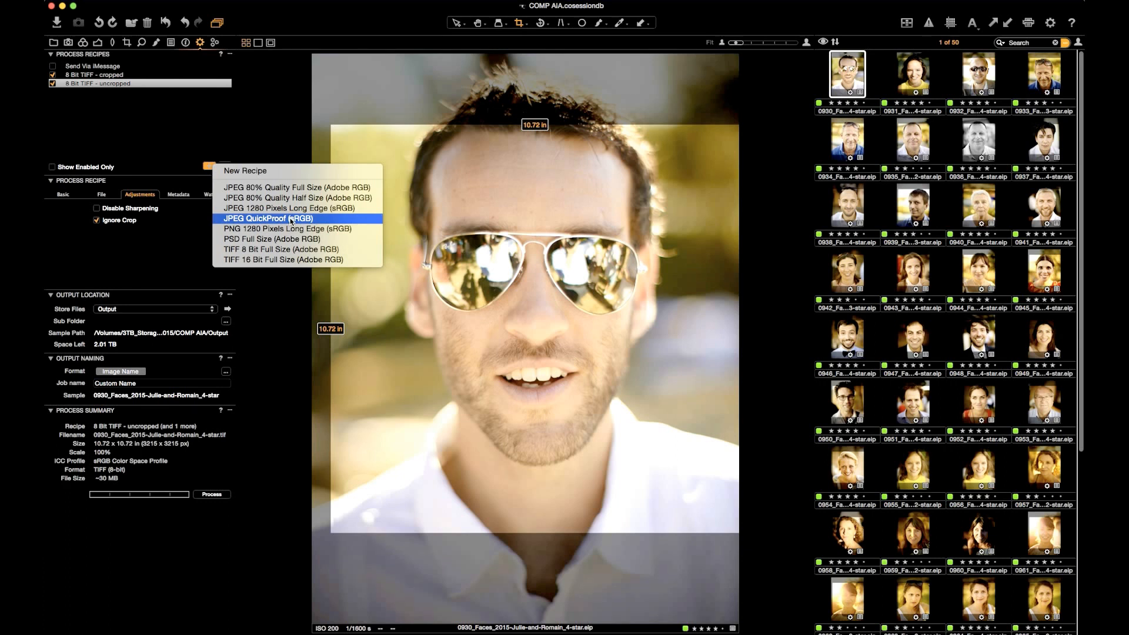
{"action": "left_click", "coordinate": [268, 218]}
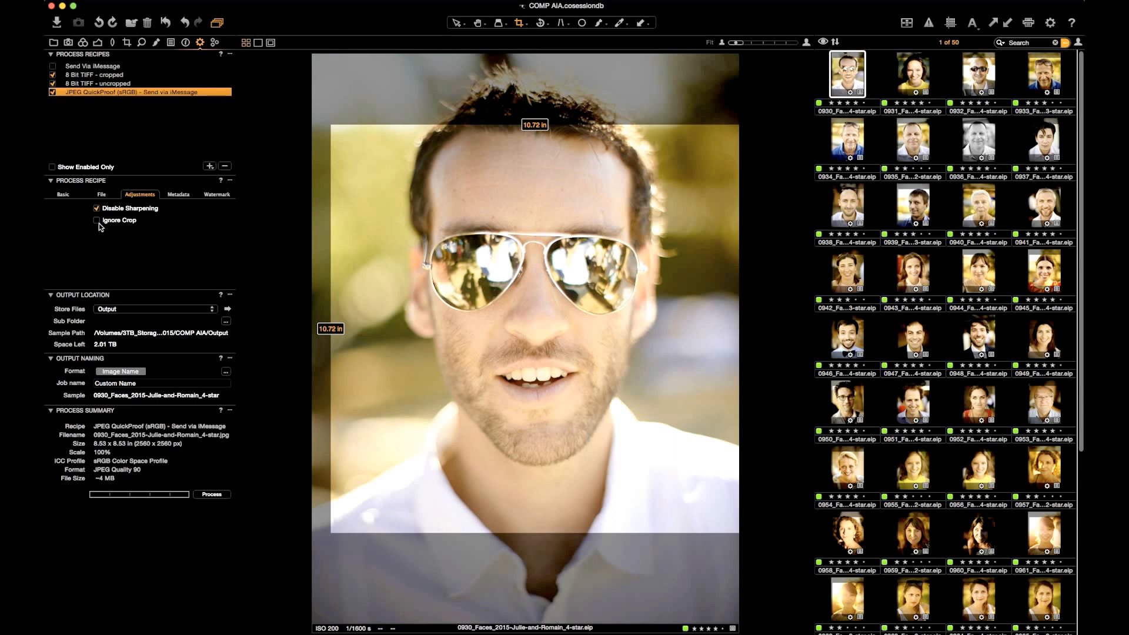
{"action": "left_click", "coordinate": [97, 208]}
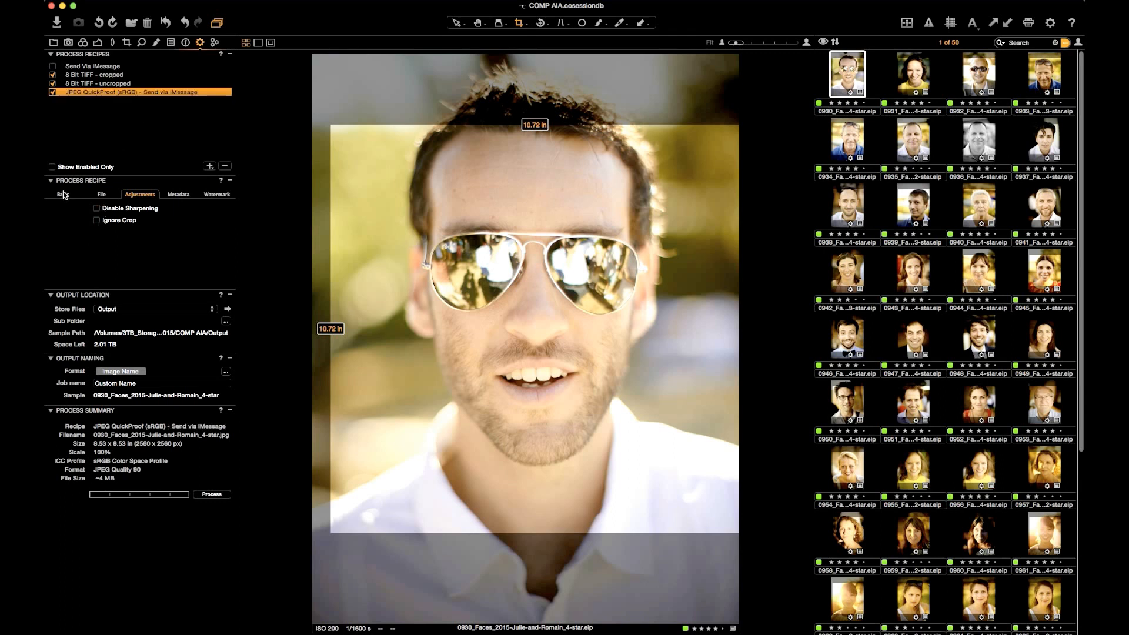
Set the recipe's Basic Open With option to Other
{"action": "left_click", "coordinate": [64, 194]}
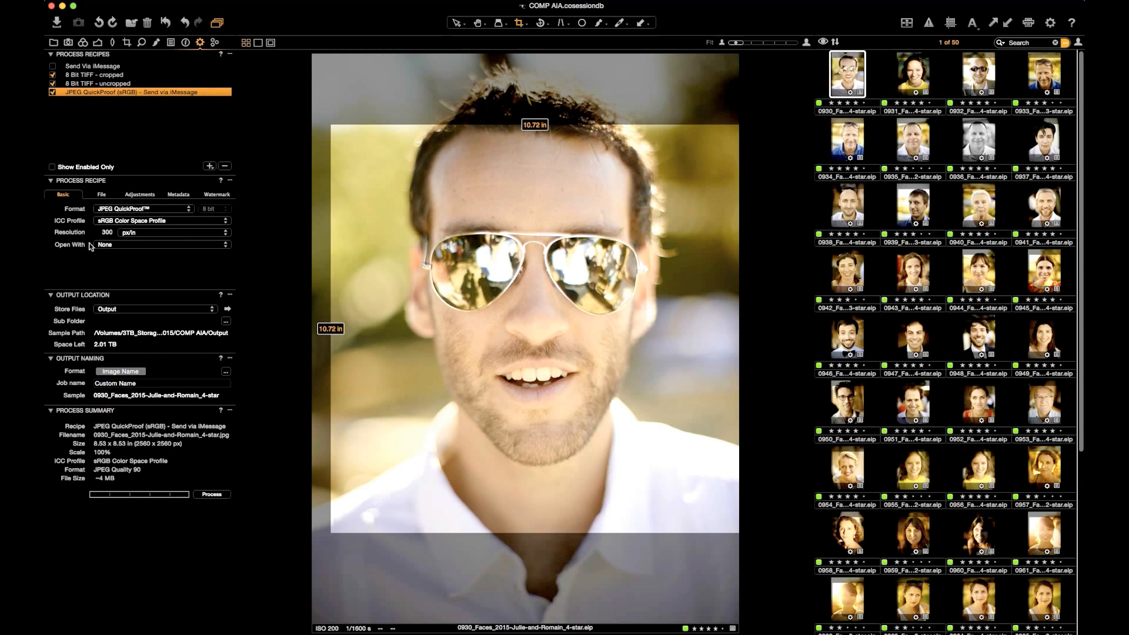
{"action": "left_click", "coordinate": [173, 244]}
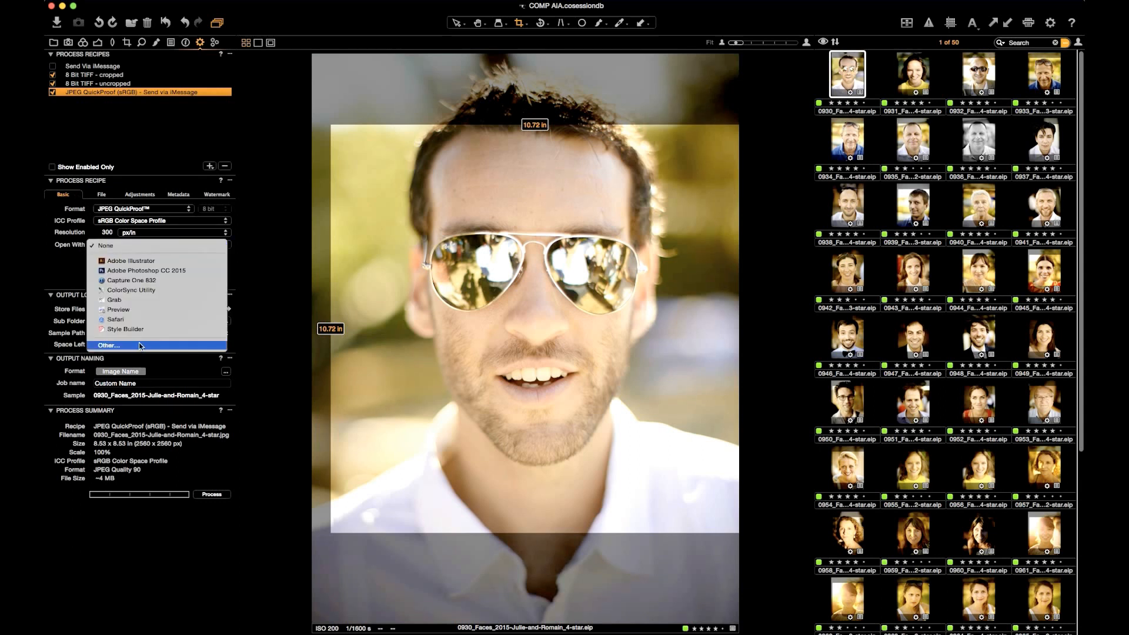
{"action": "left_click", "coordinate": [108, 345]}
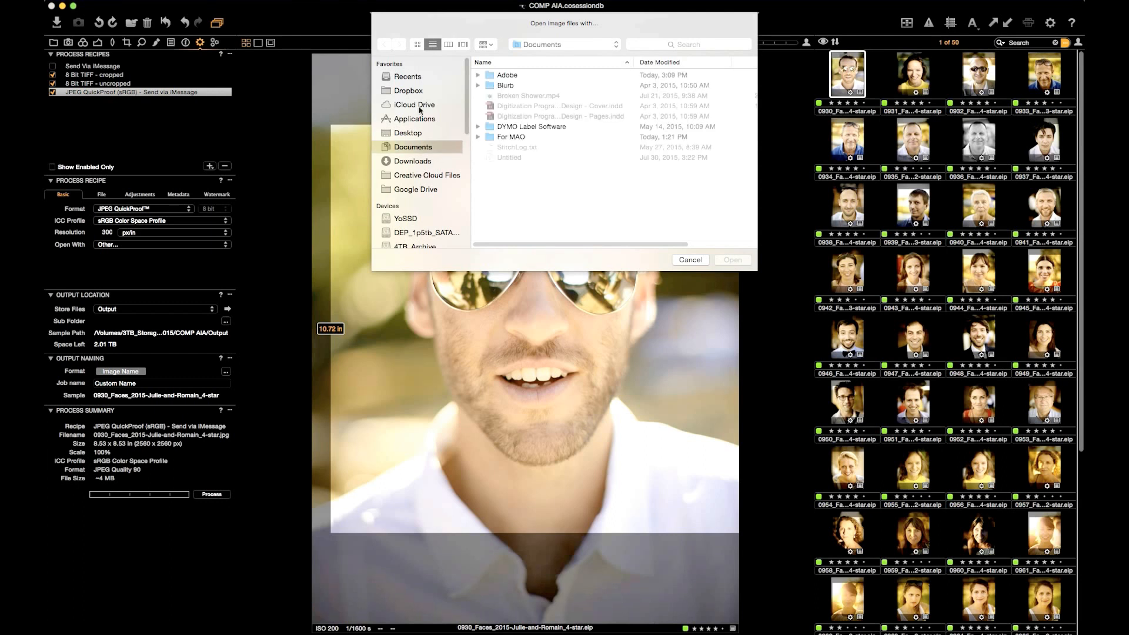
Choose Messages from Applications as the recipe's Open With app
{"action": "left_click", "coordinate": [414, 119]}
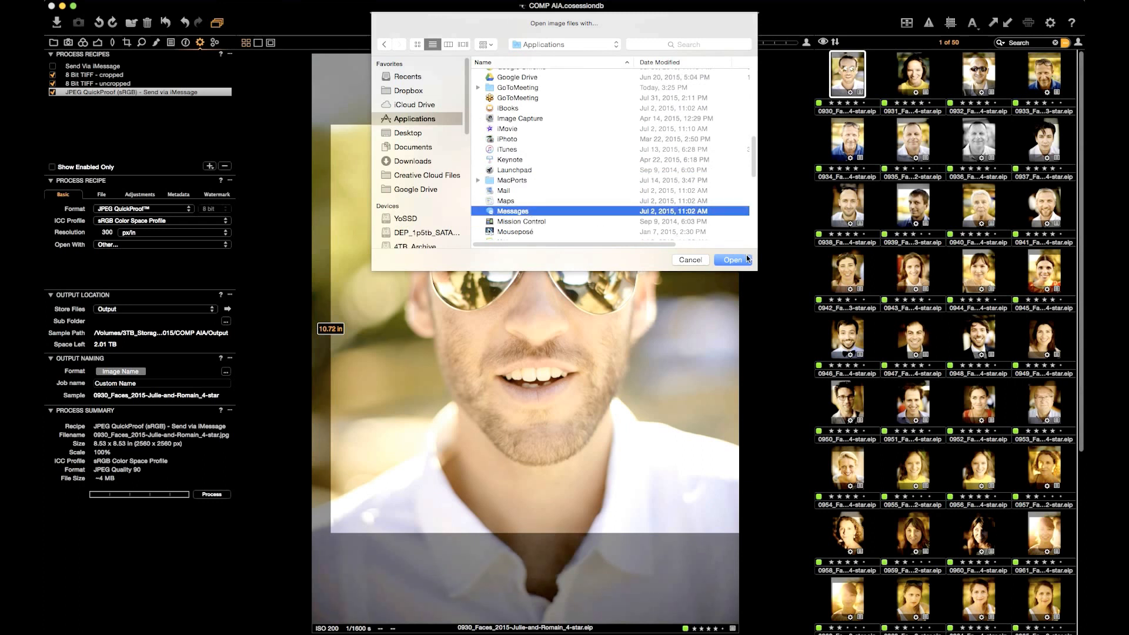
{"action": "left_click", "coordinate": [732, 259]}
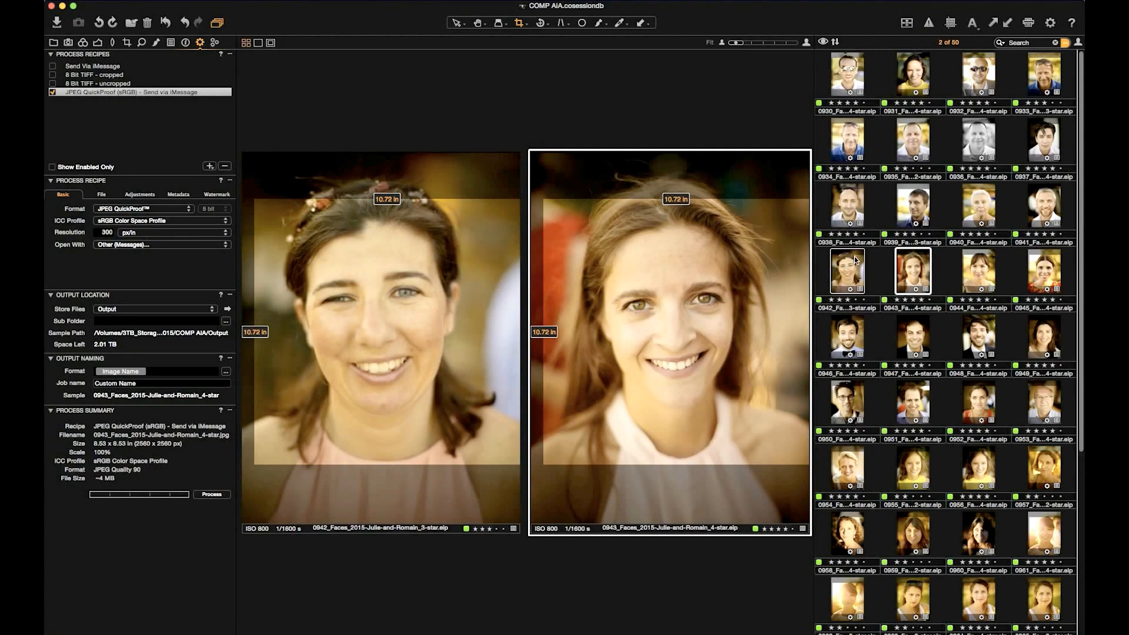
{"action": "mouse_move", "coordinate": [330, 199]}
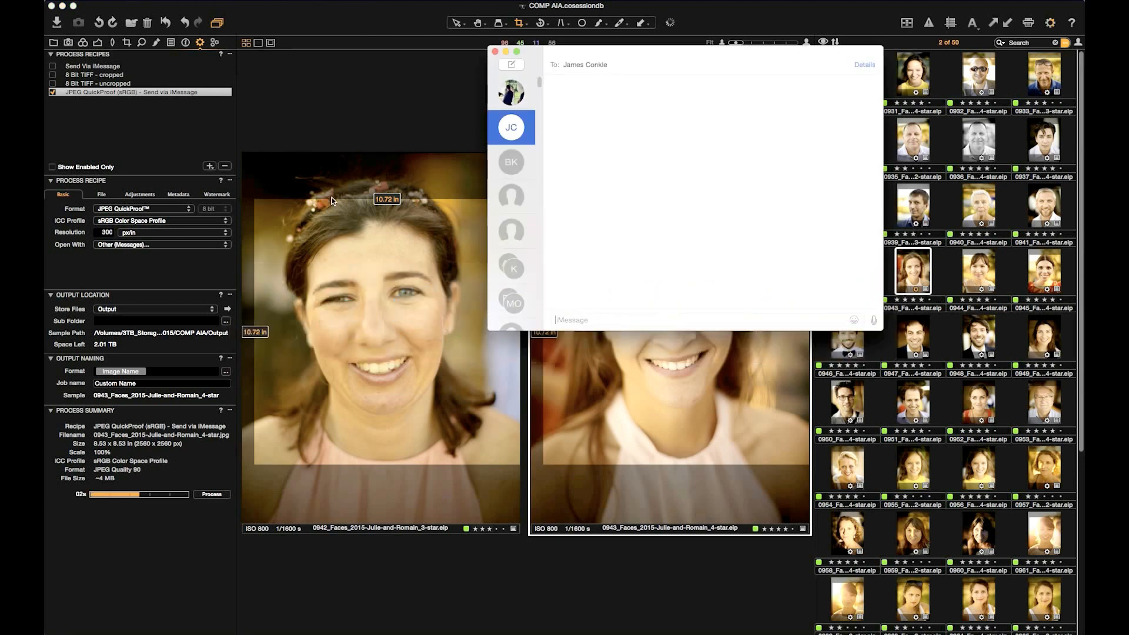
Start a new message in Messages holding the exported portraits
{"action": "left_click", "coordinate": [511, 64]}
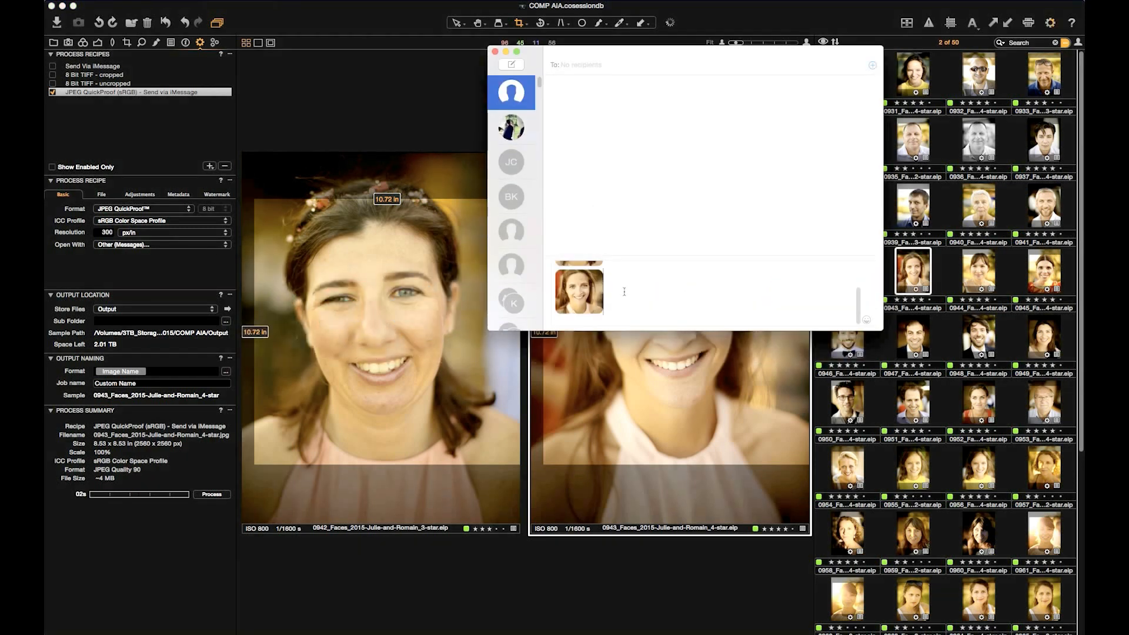